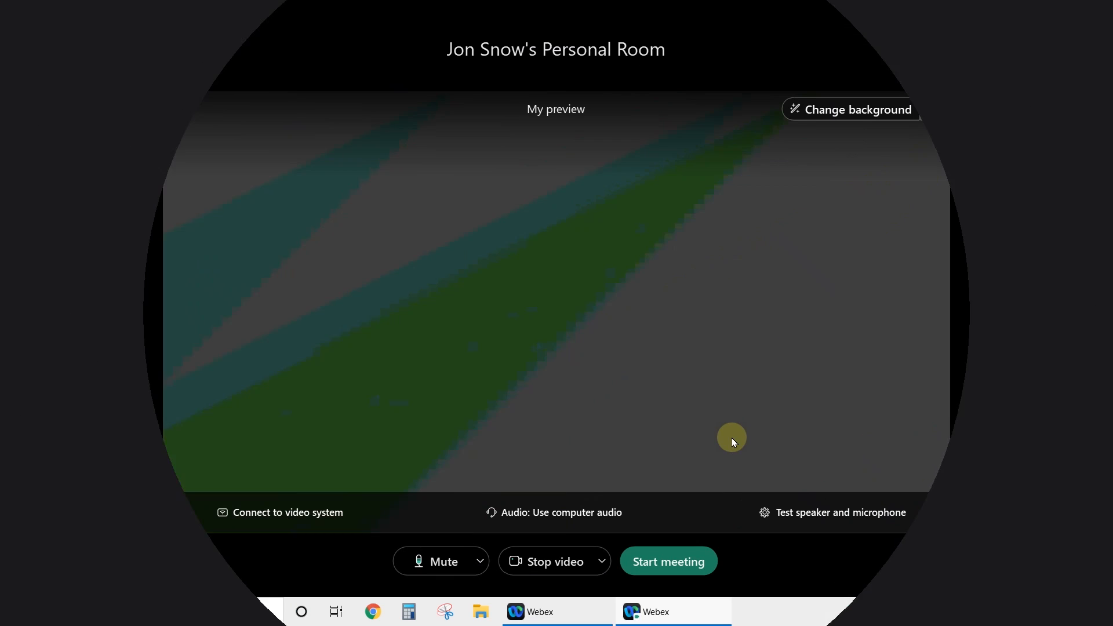
- Start the personal-room meeting from the preview screen
click(667, 561)
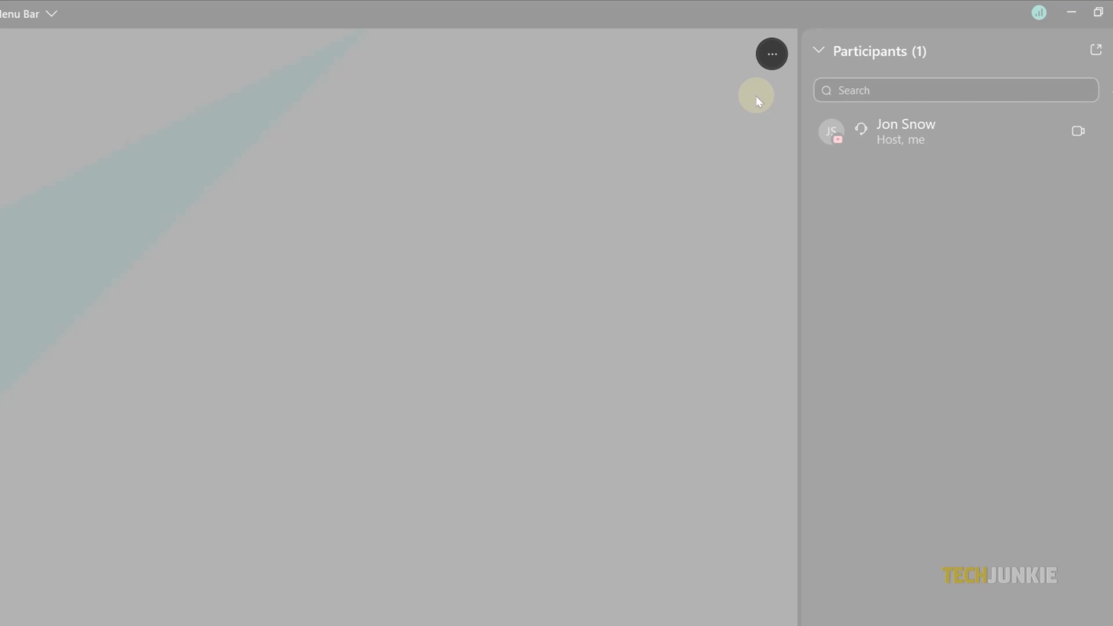
- Reach Video settings from the options menu on my own video tile
click(771, 54)
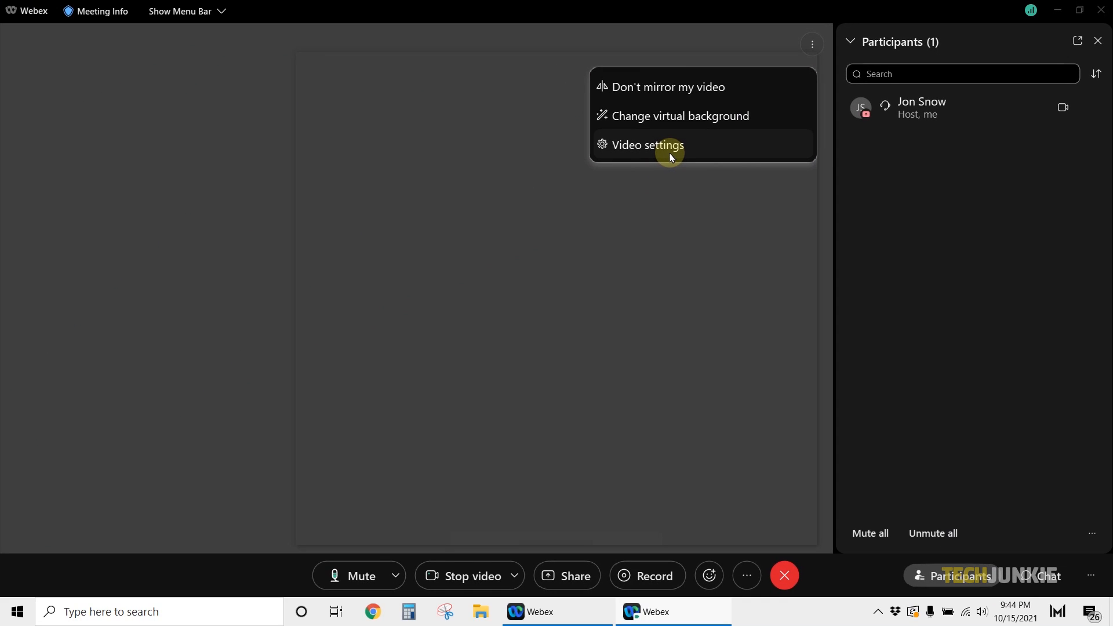
click(645, 145)
text(d)
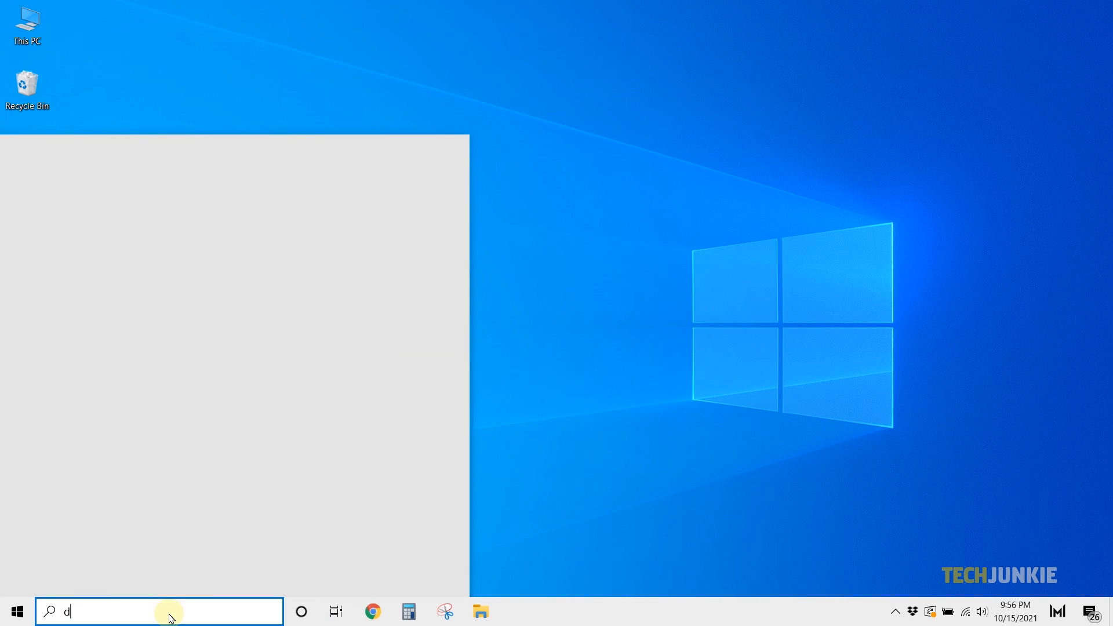
- Search Windows for 'device' and launch Device Manager
text(evice)
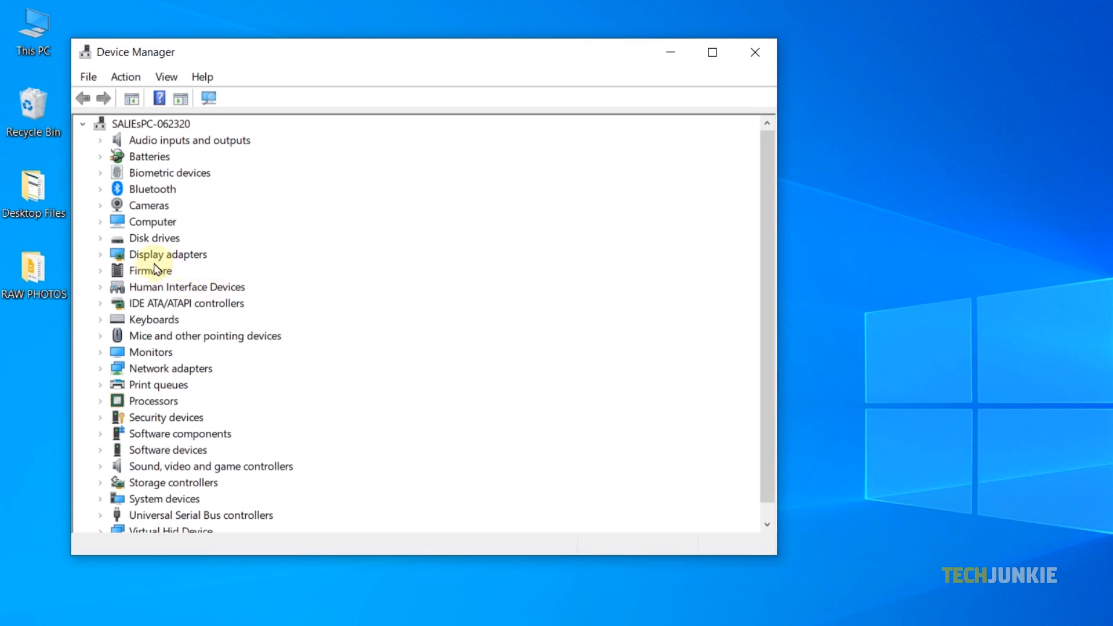
- Expand Cameras and bring up the device actions for ov9734_azurewave_camera
click(100, 205)
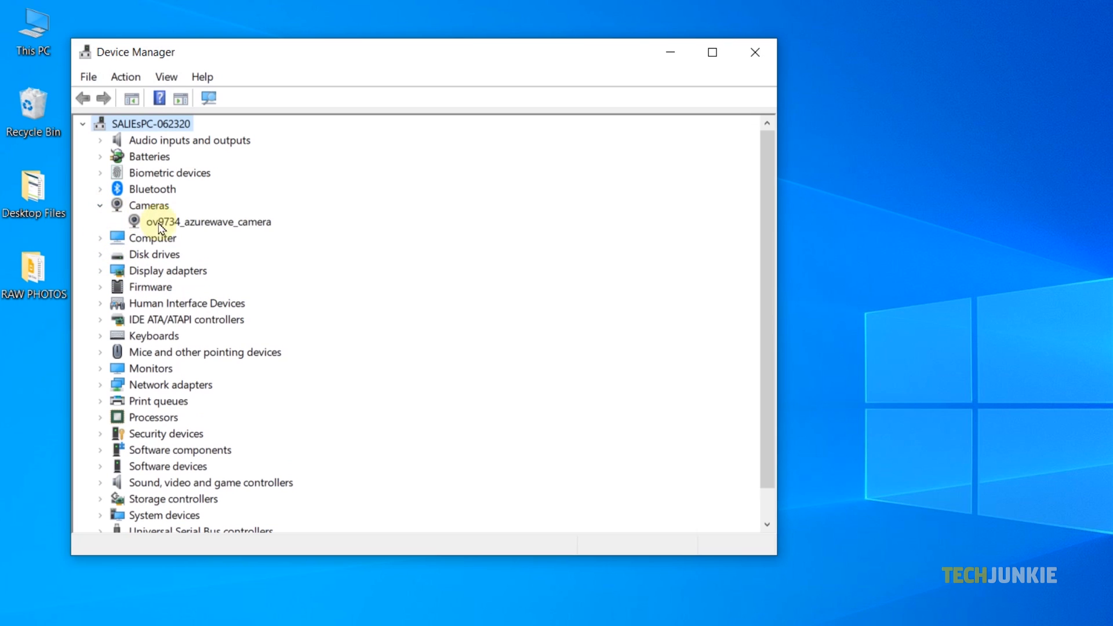
right_click(207, 221)
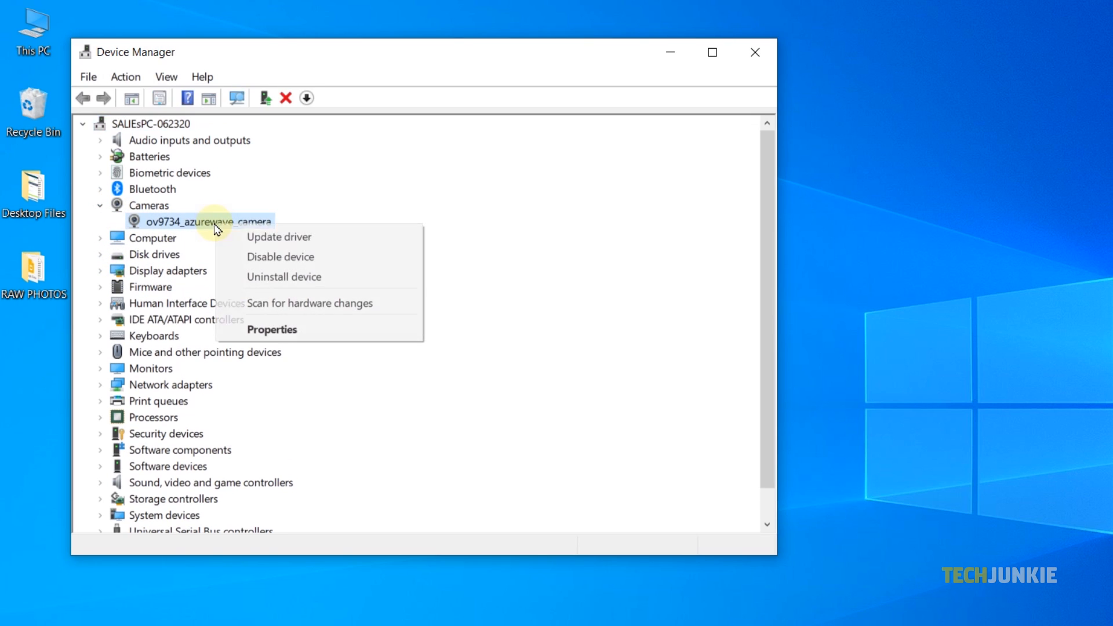
mouse_move(278, 237)
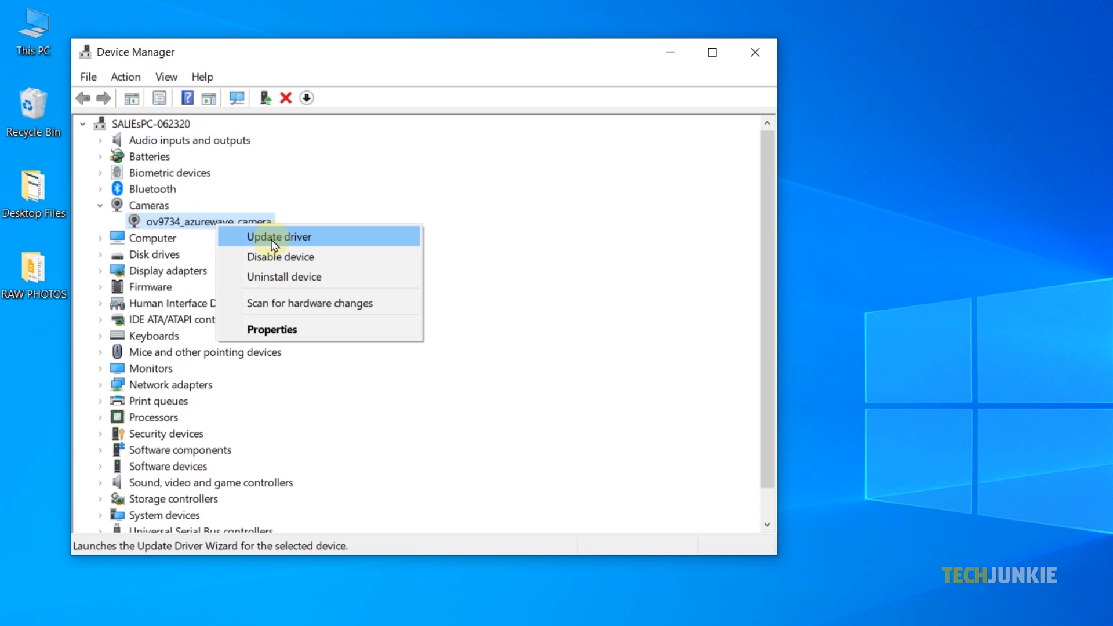